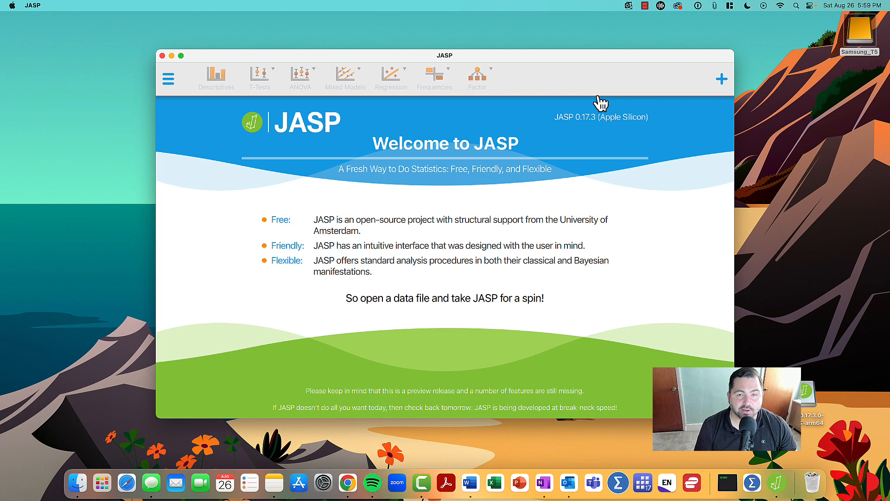
mouse_move(517, 128)
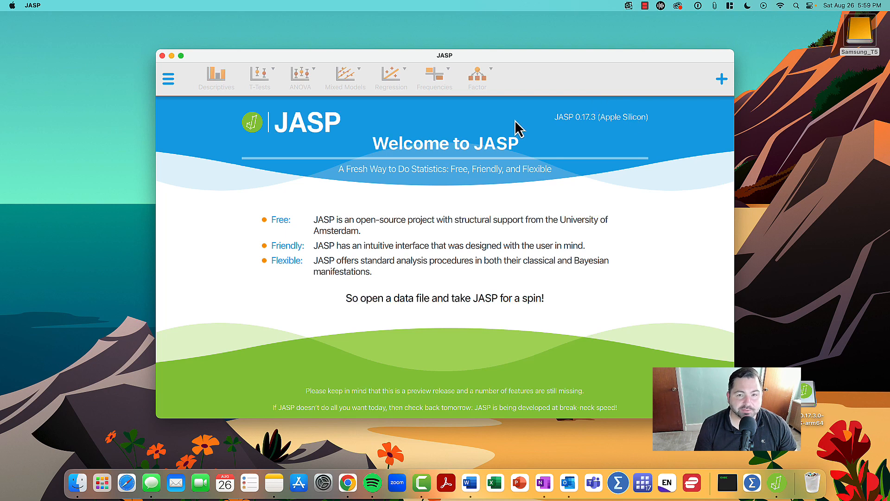
mouse_move(168, 77)
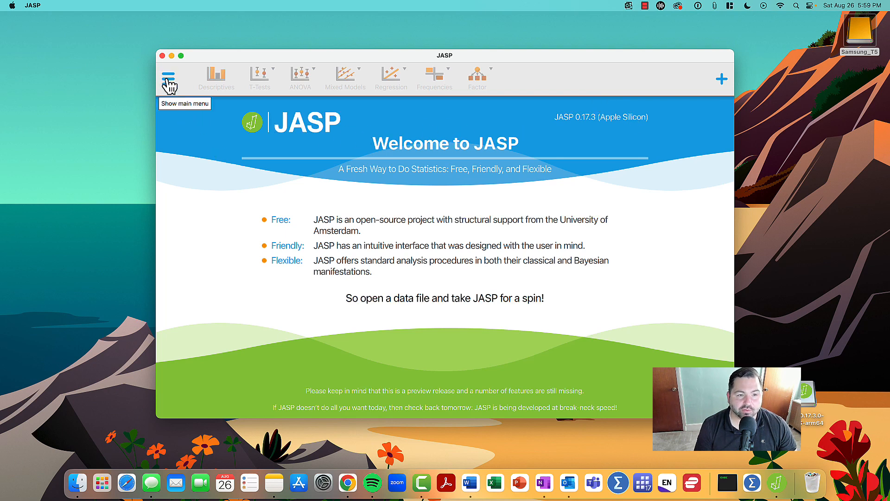
- Browse the Data Library to the Frequencies category with Health Habits in view
left_click(168, 78)
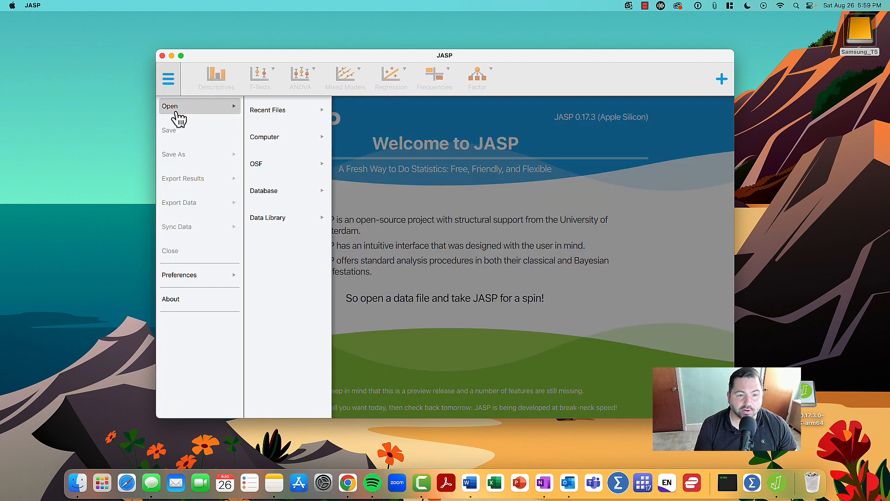
left_click(268, 217)
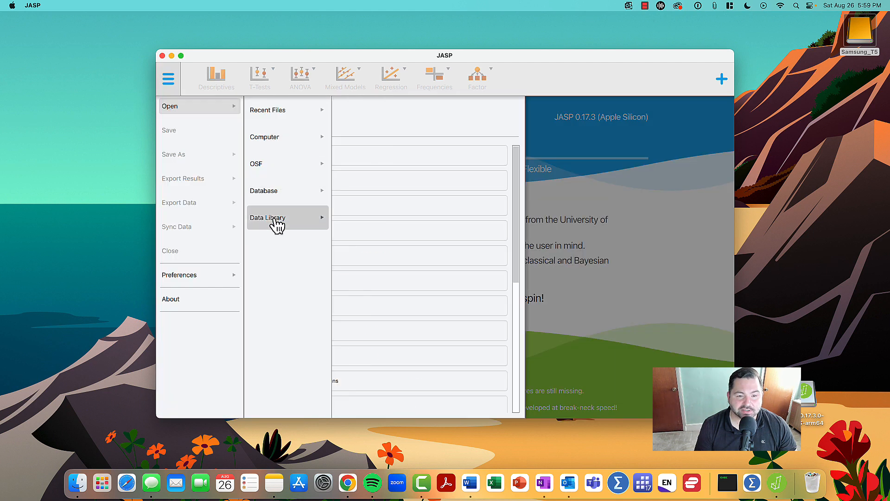
left_click(267, 217)
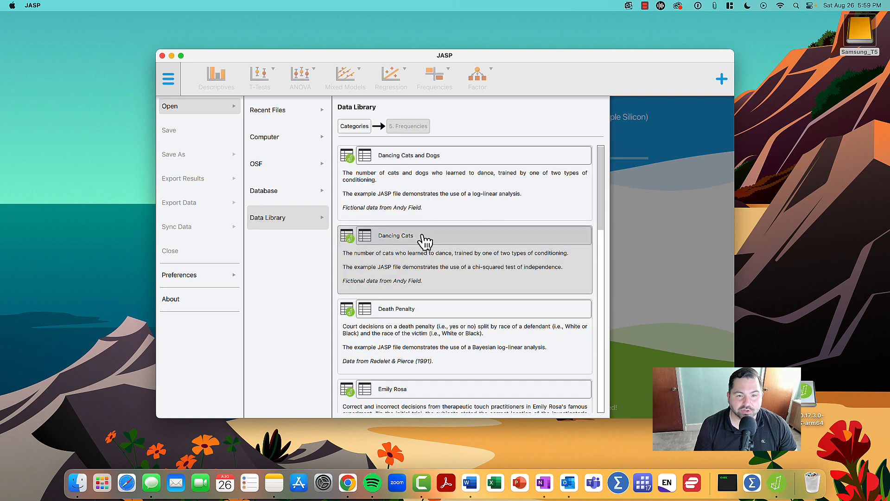
scroll("down", 3)
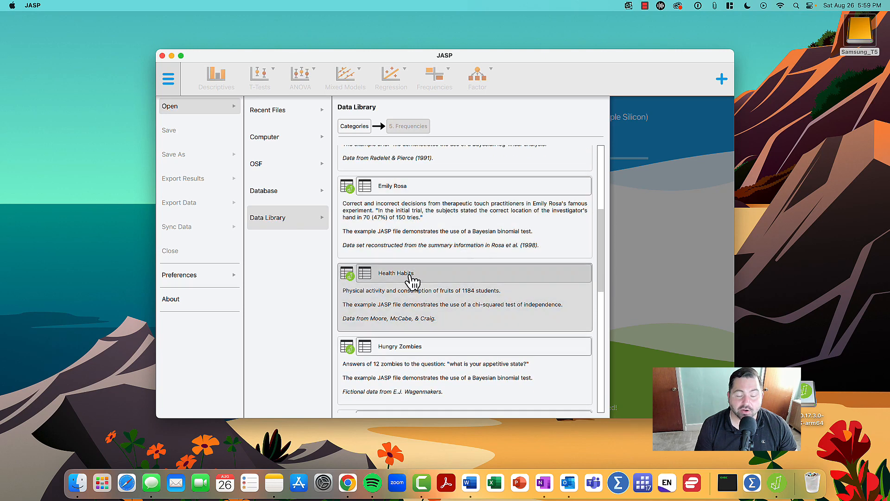
mouse_move(410, 282)
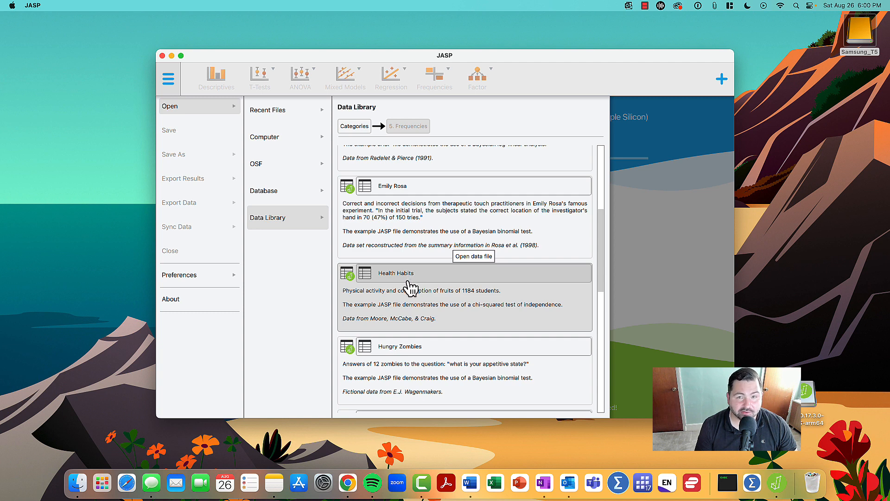
- Load the Health Habits example dataset and look through its rows in the data grid
left_click(346, 273)
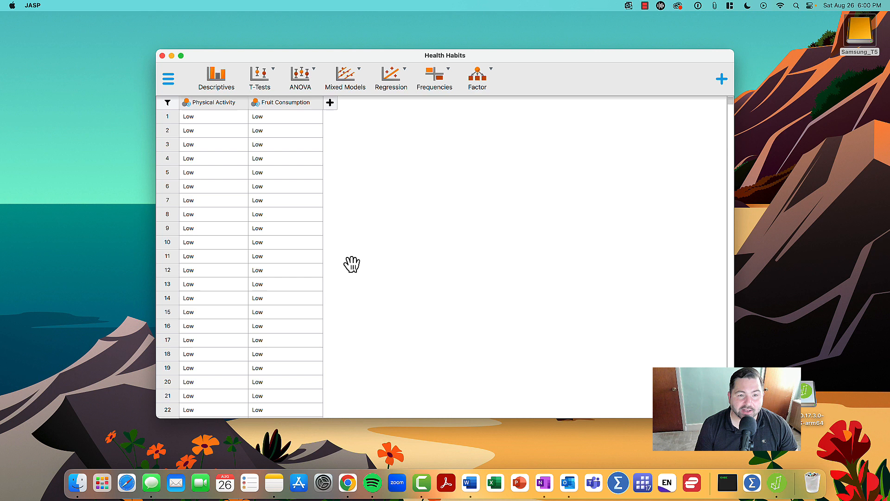
mouse_move(227, 105)
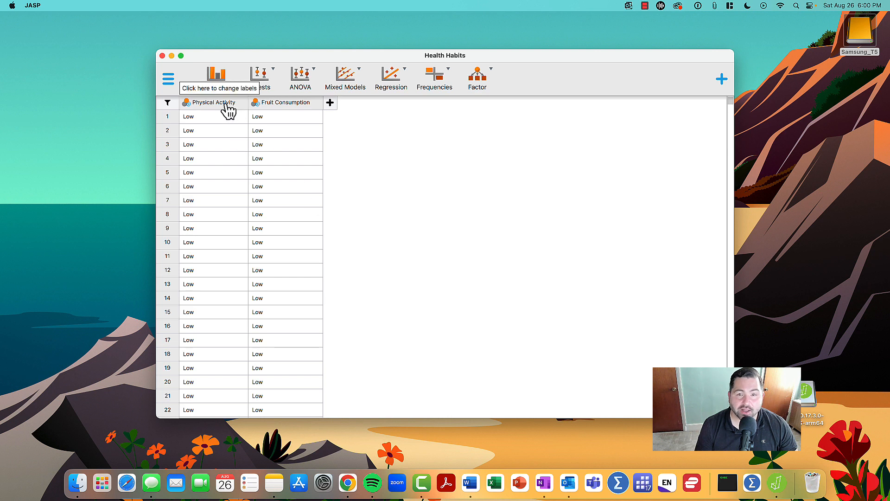
mouse_move(267, 116)
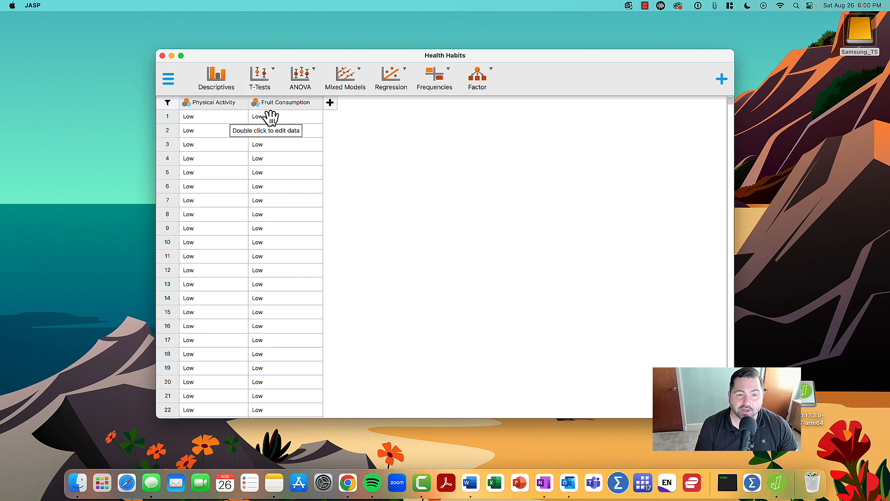
mouse_move(223, 134)
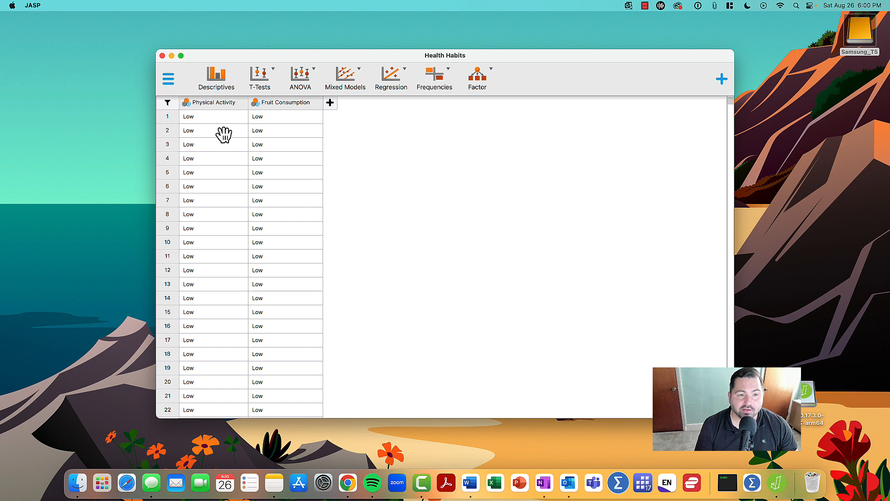
mouse_move(733, 108)
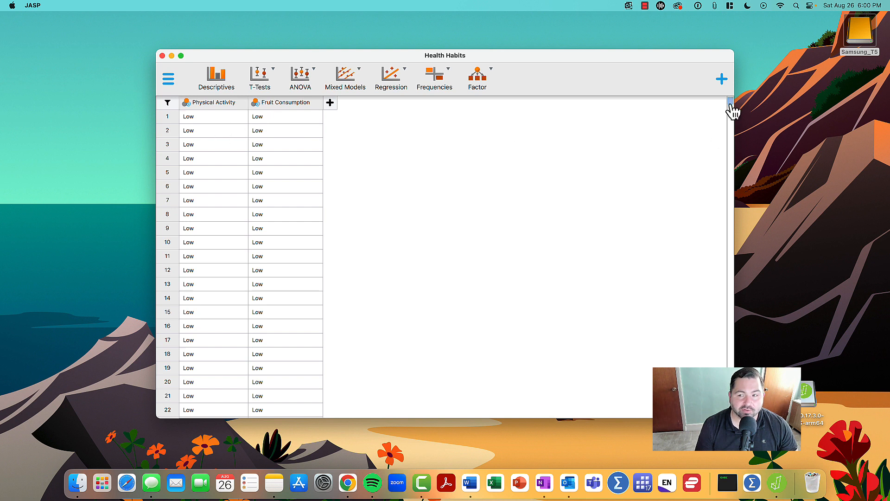
scroll("down", 3)
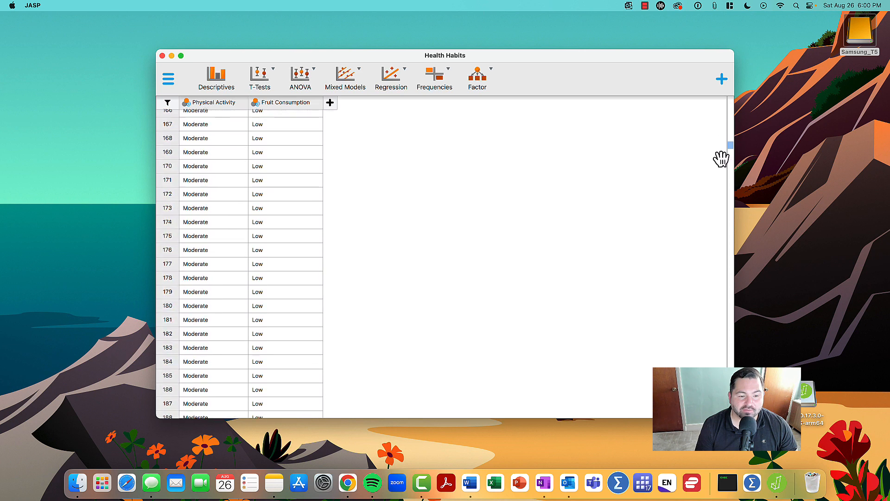
scroll("down", 3)
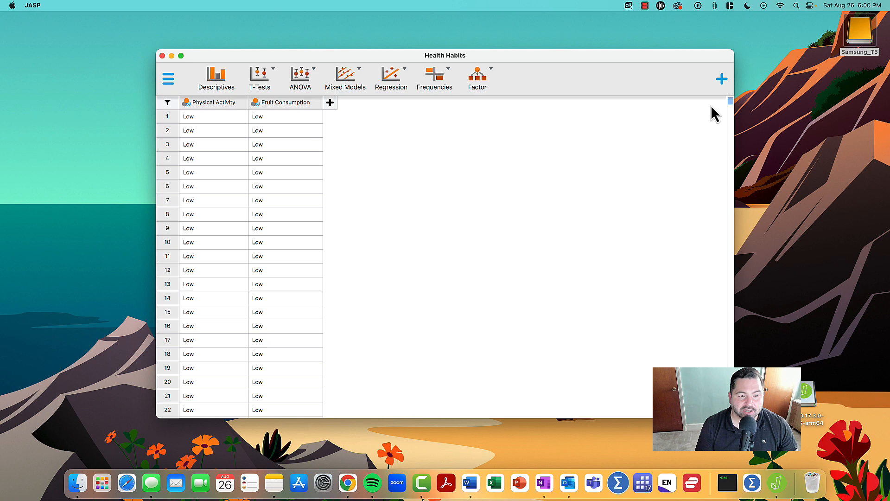
scroll("down", 3)
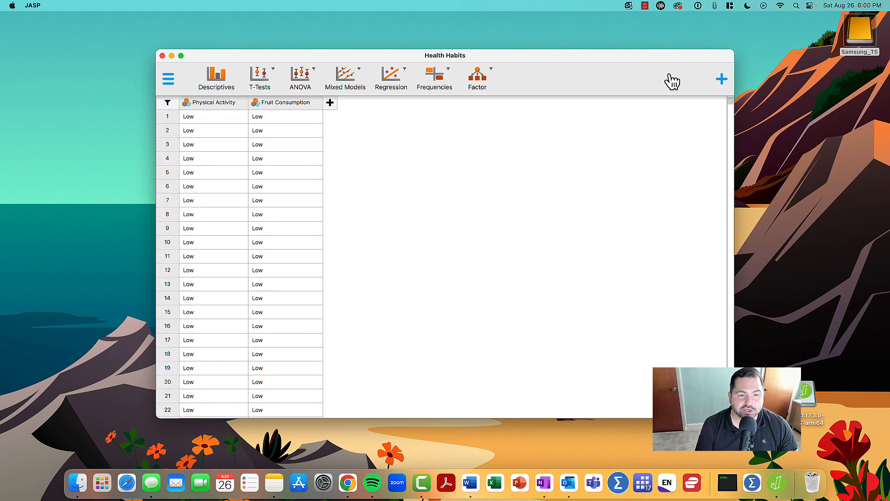
mouse_move(216, 78)
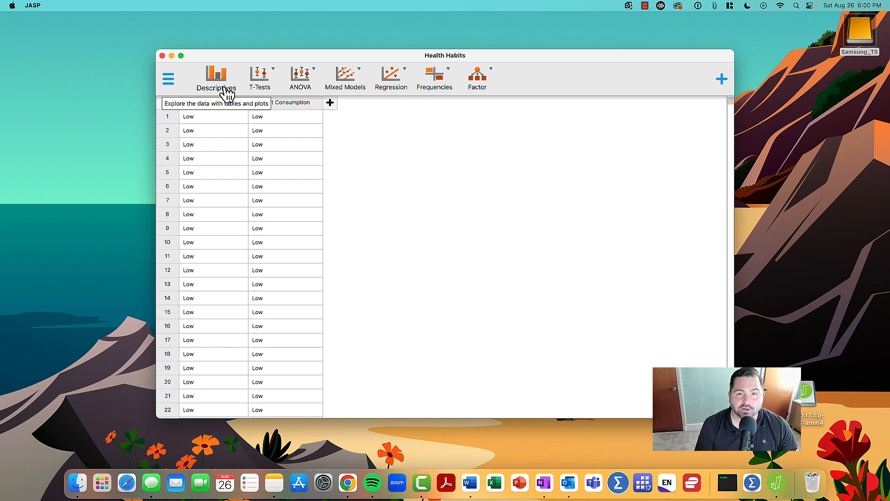
left_click(216, 77)
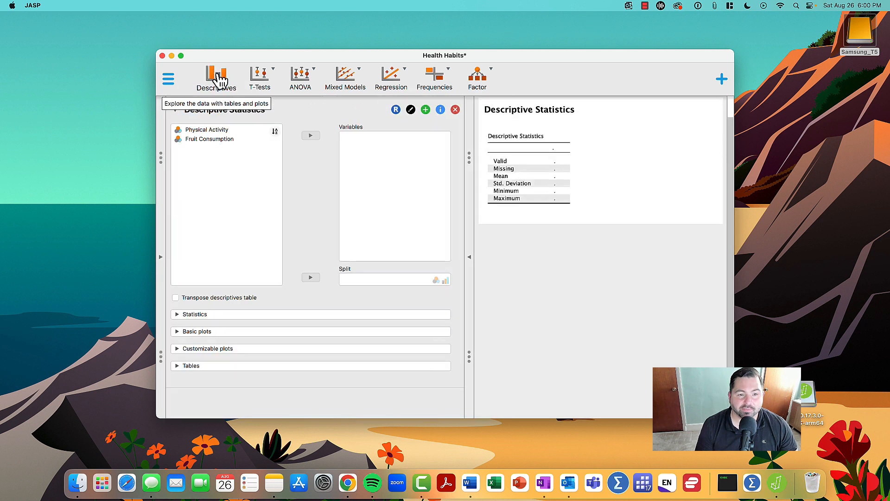
left_click(206, 130)
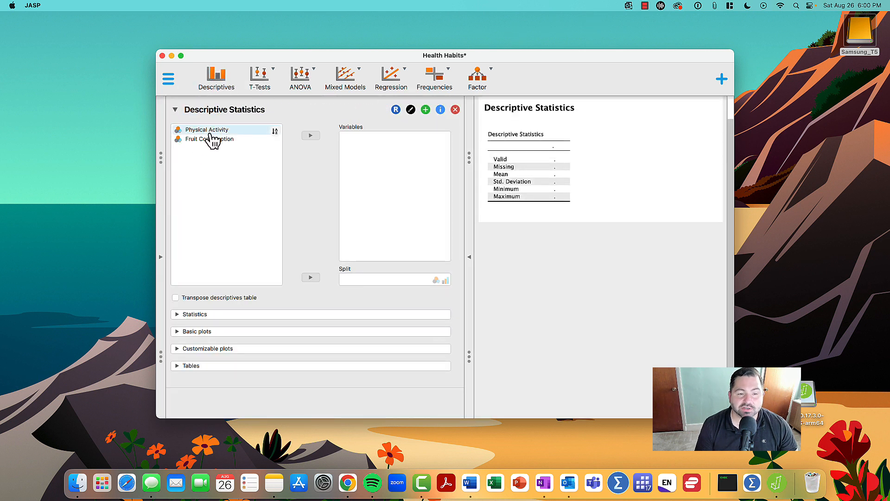
left_click(206, 130)
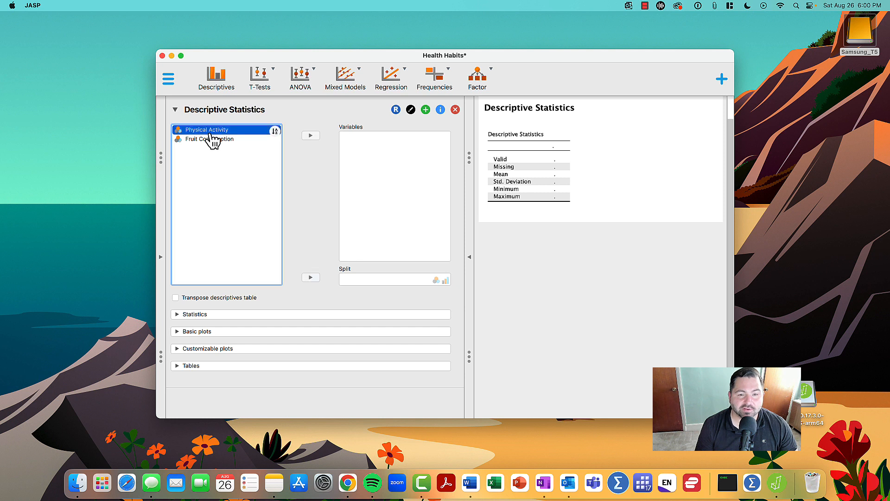
mouse_move(310, 135)
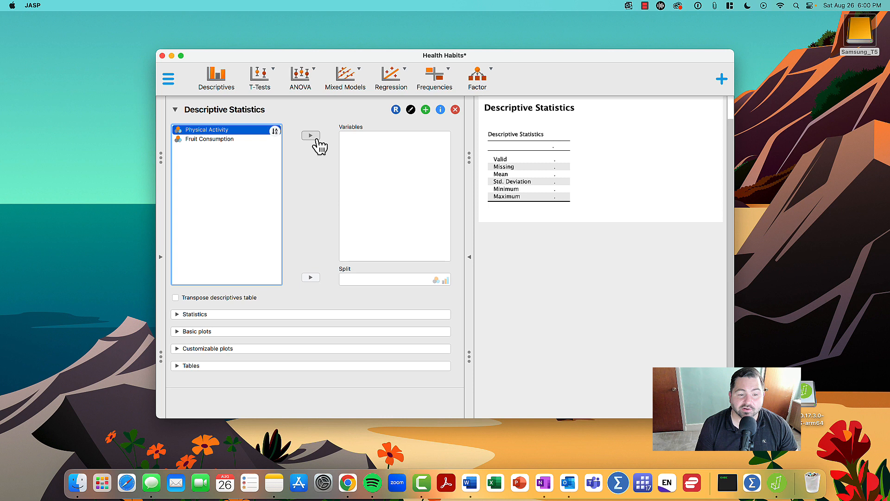
left_click(310, 136)
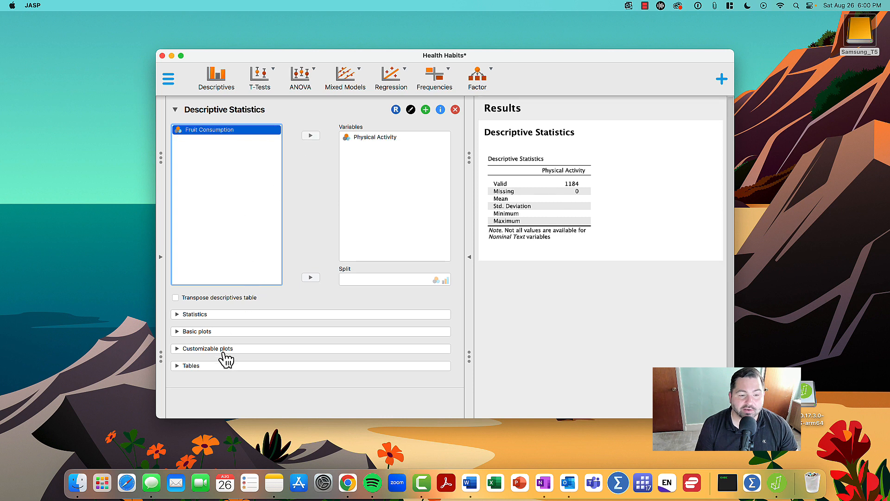
mouse_move(193, 371)
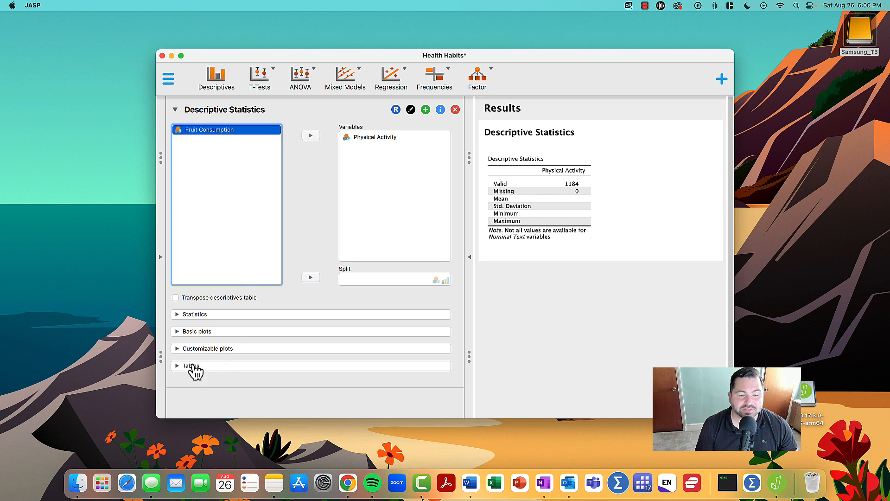
- Enable Frequency tables under Tables, giving Physical Activity counts 108 Low, 443 Moderate, 633 Vigorous
left_click(191, 365)
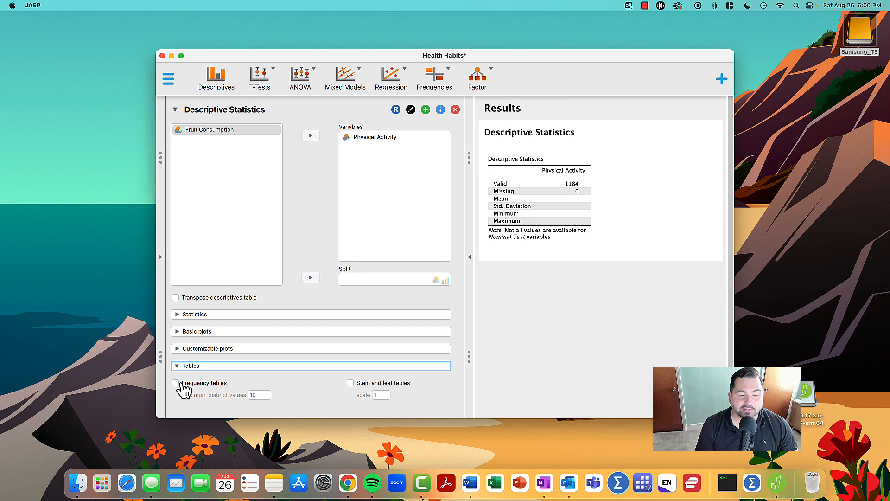
left_click(175, 383)
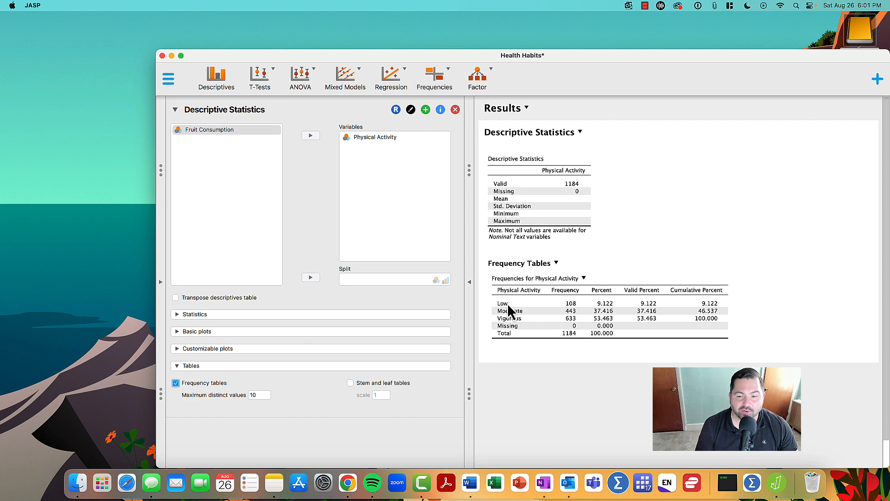
mouse_move(563, 312)
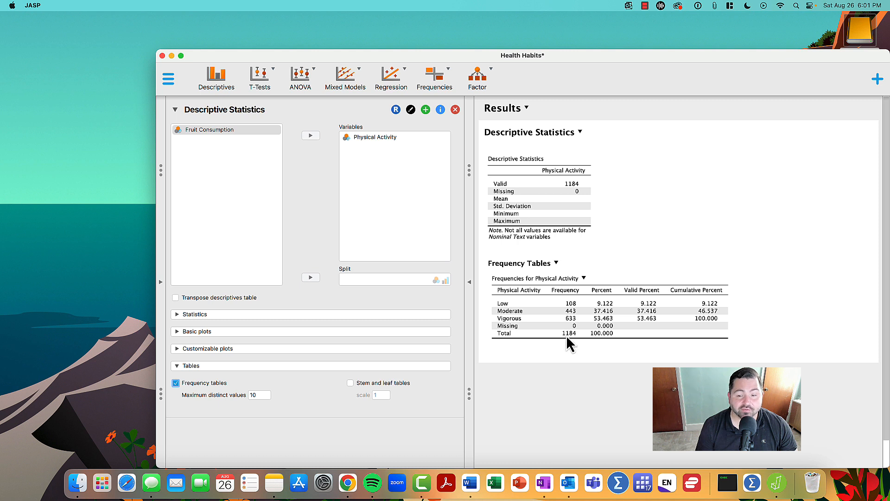
mouse_move(567, 330)
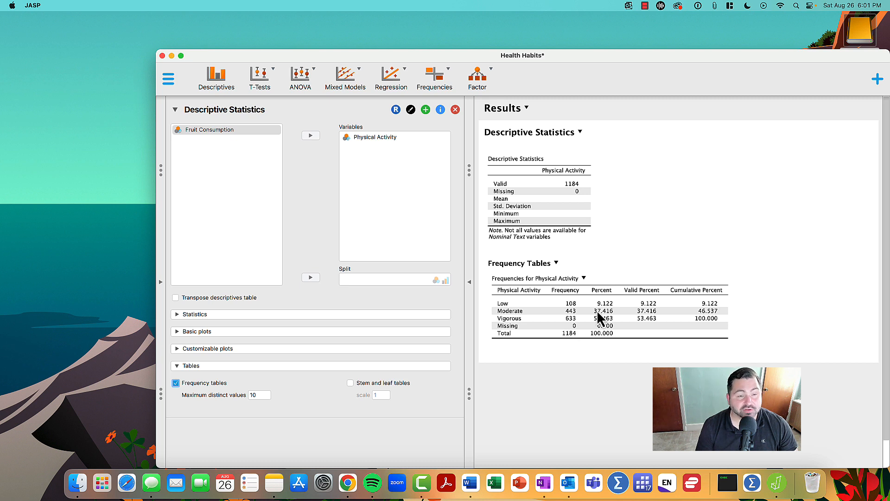
mouse_move(664, 311)
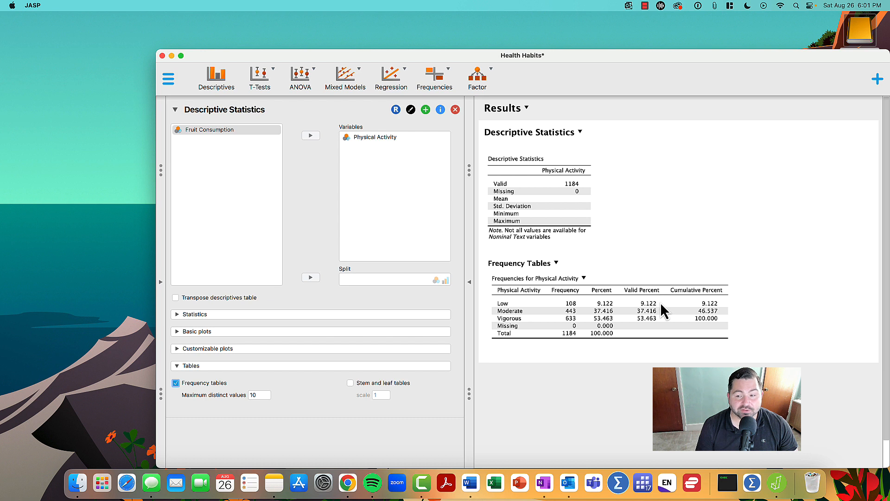
mouse_move(715, 318)
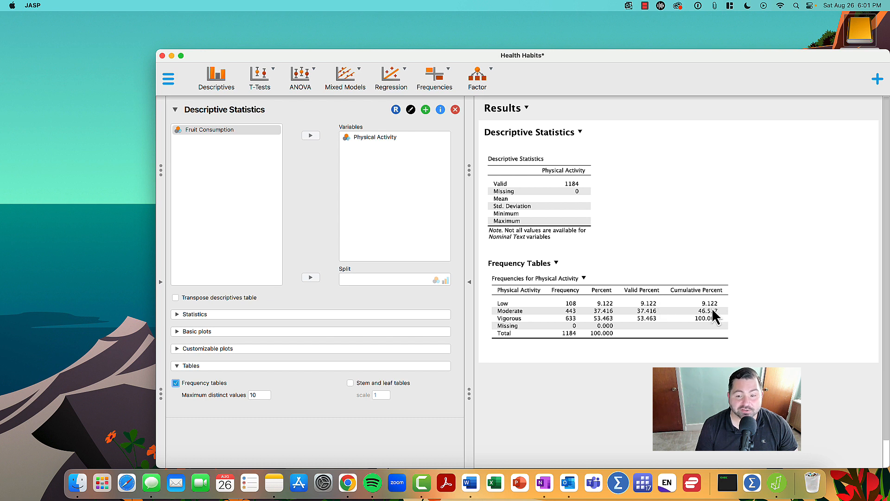
mouse_move(692, 323)
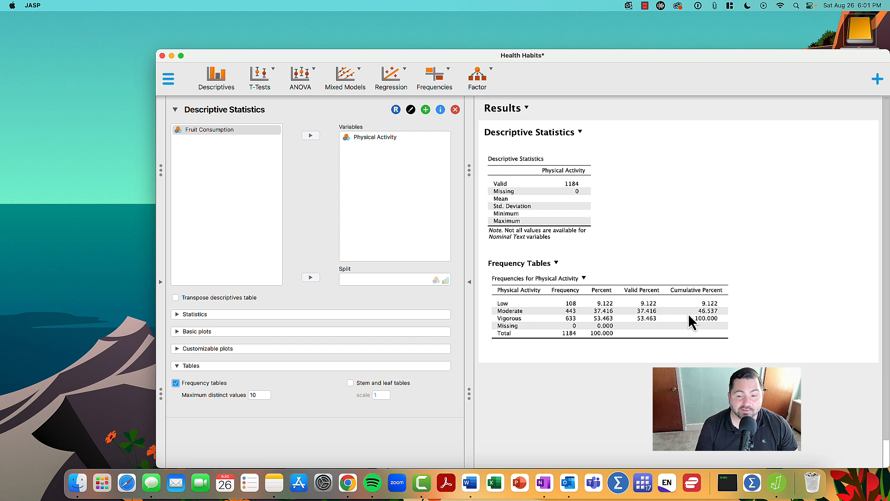
mouse_move(506, 312)
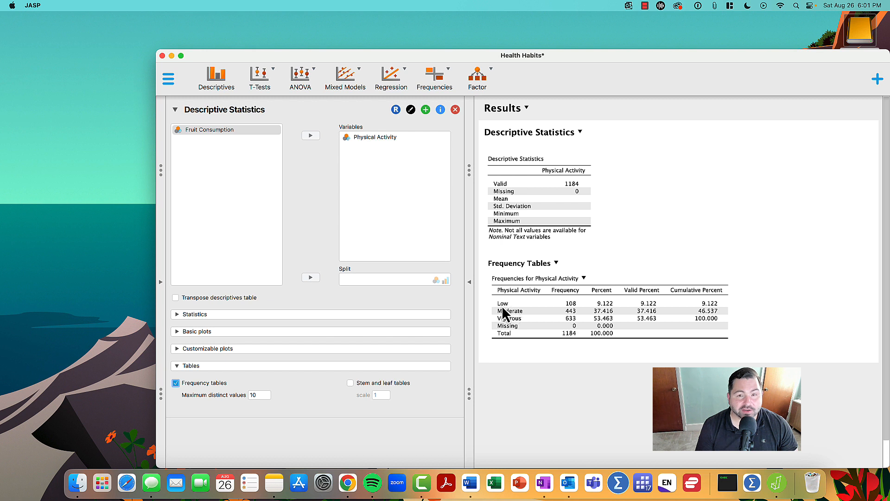
mouse_move(508, 329)
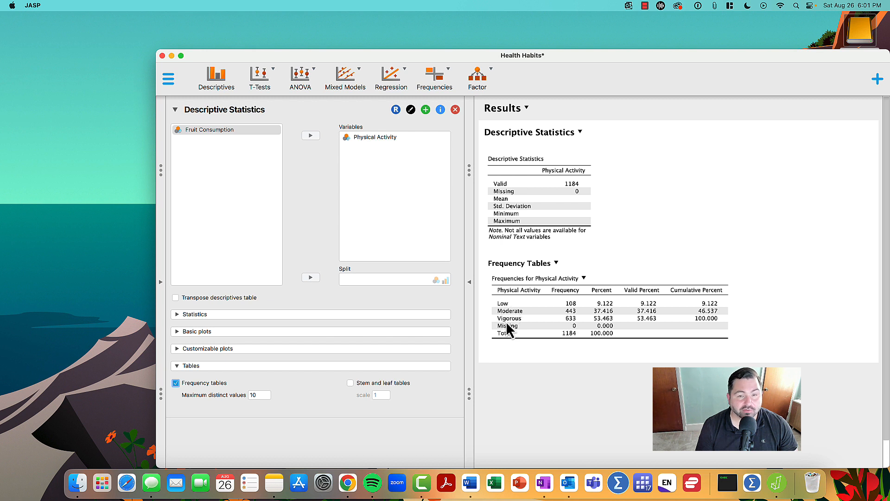
mouse_move(567, 313)
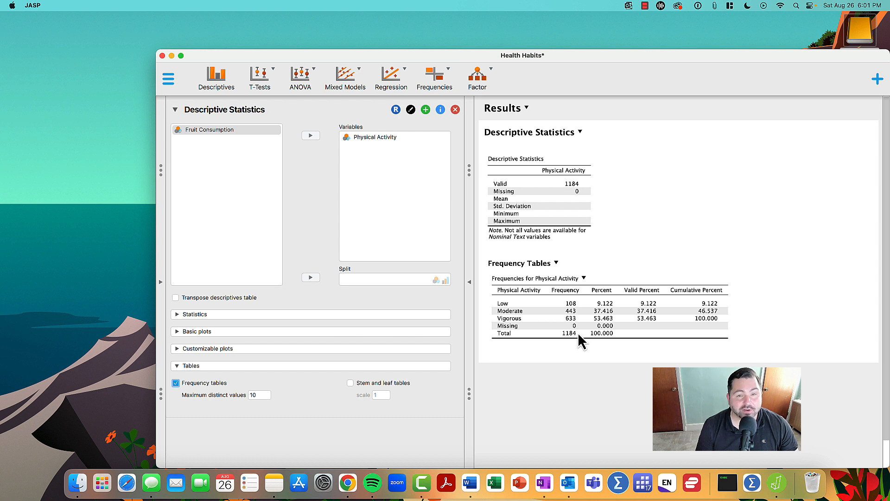
mouse_move(576, 345)
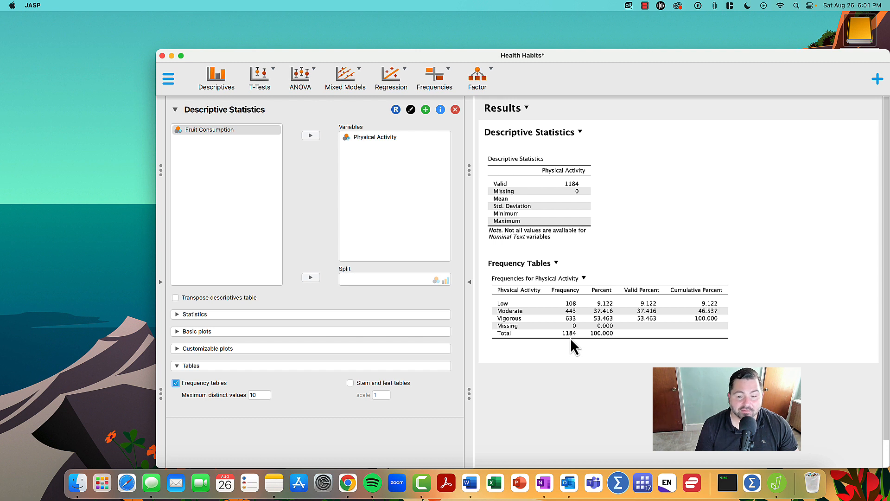
mouse_move(570, 338)
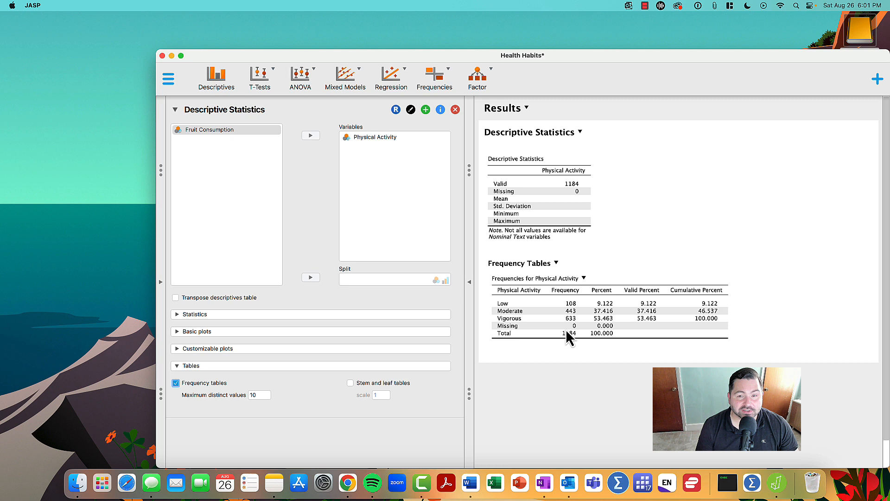
mouse_move(573, 351)
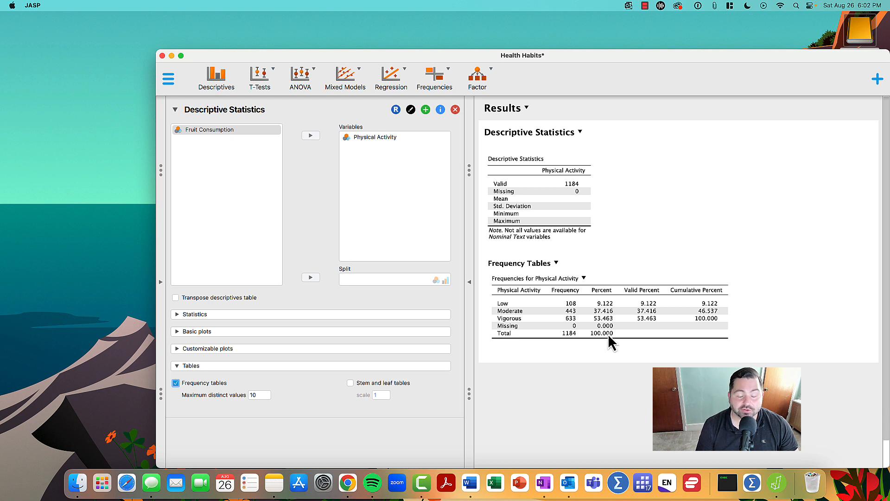
mouse_move(593, 316)
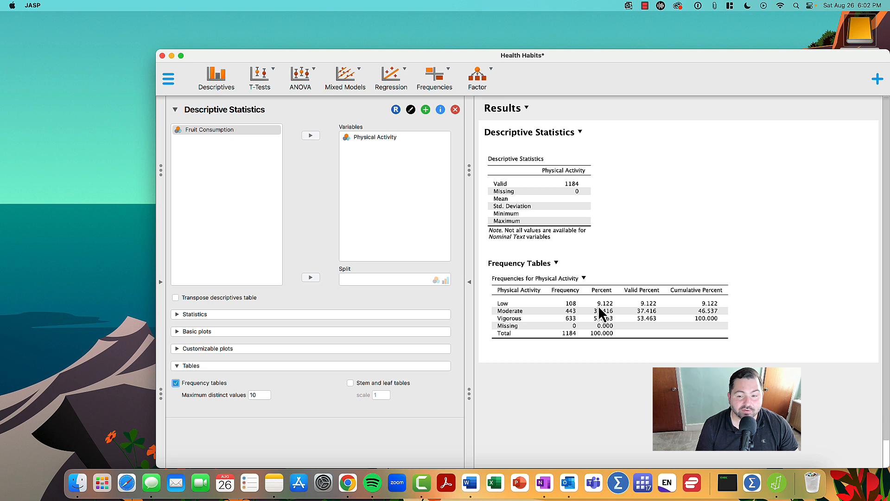
mouse_move(578, 323)
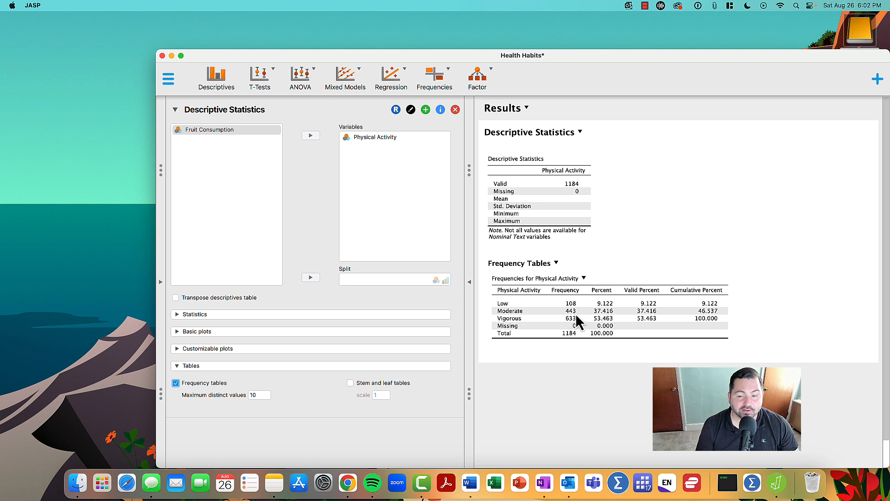
mouse_move(588, 334)
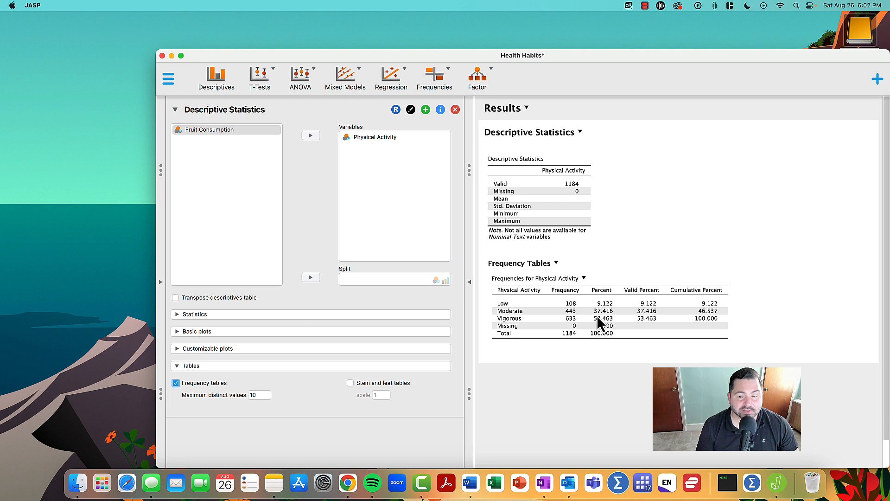
mouse_move(579, 334)
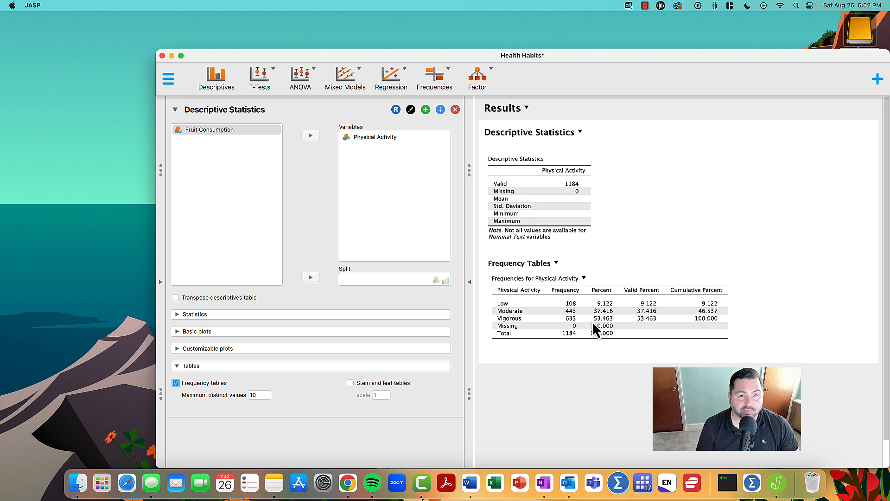
mouse_move(628, 337)
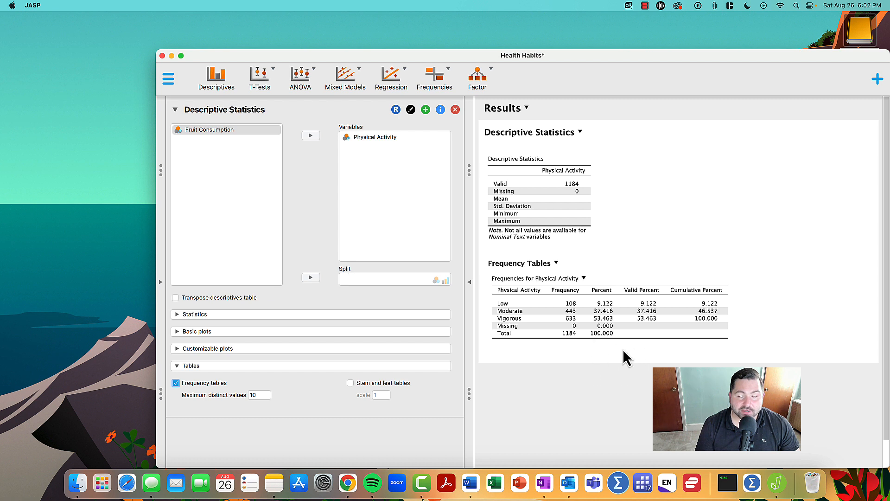
mouse_move(573, 328)
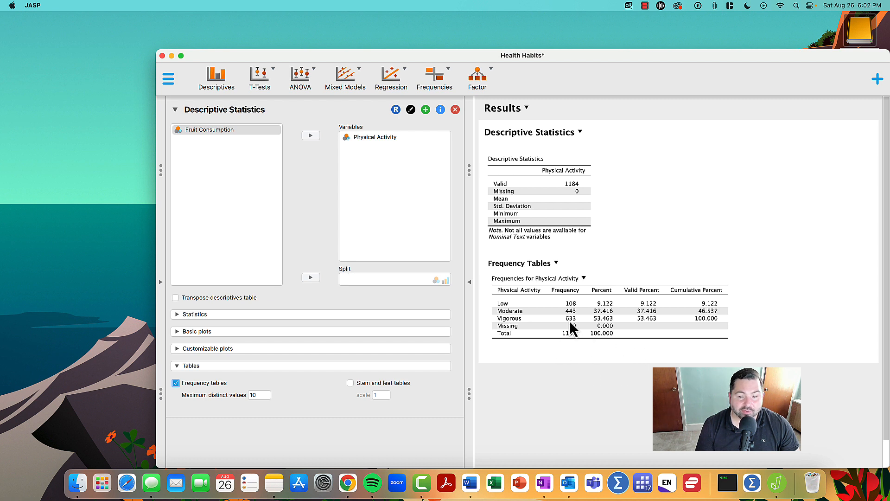